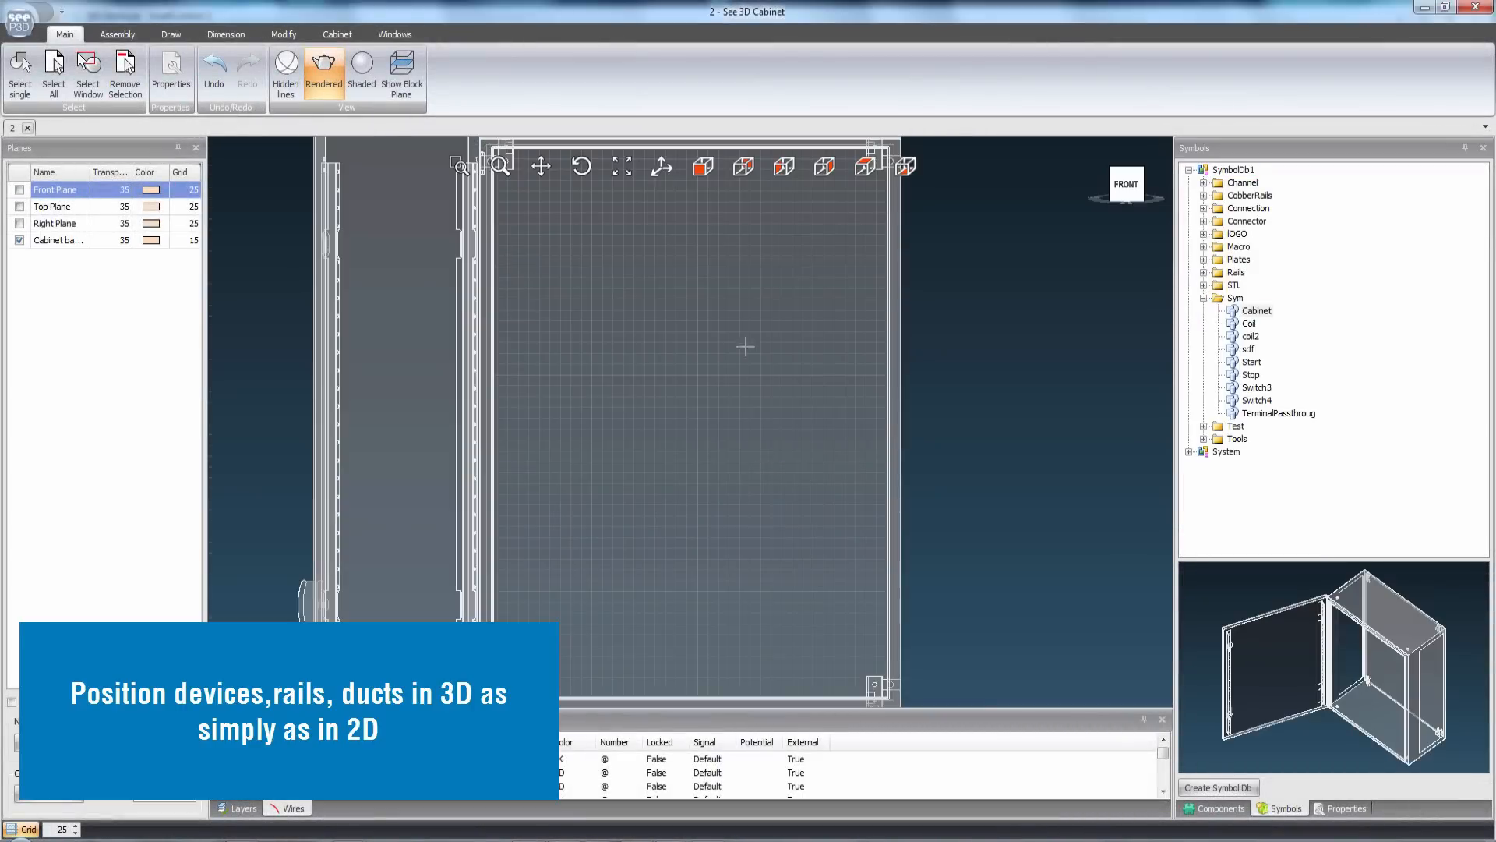
# Fit the cabinet with ducts and three DIN rails and mount the first devices.
pyautogui.click(1204, 182)
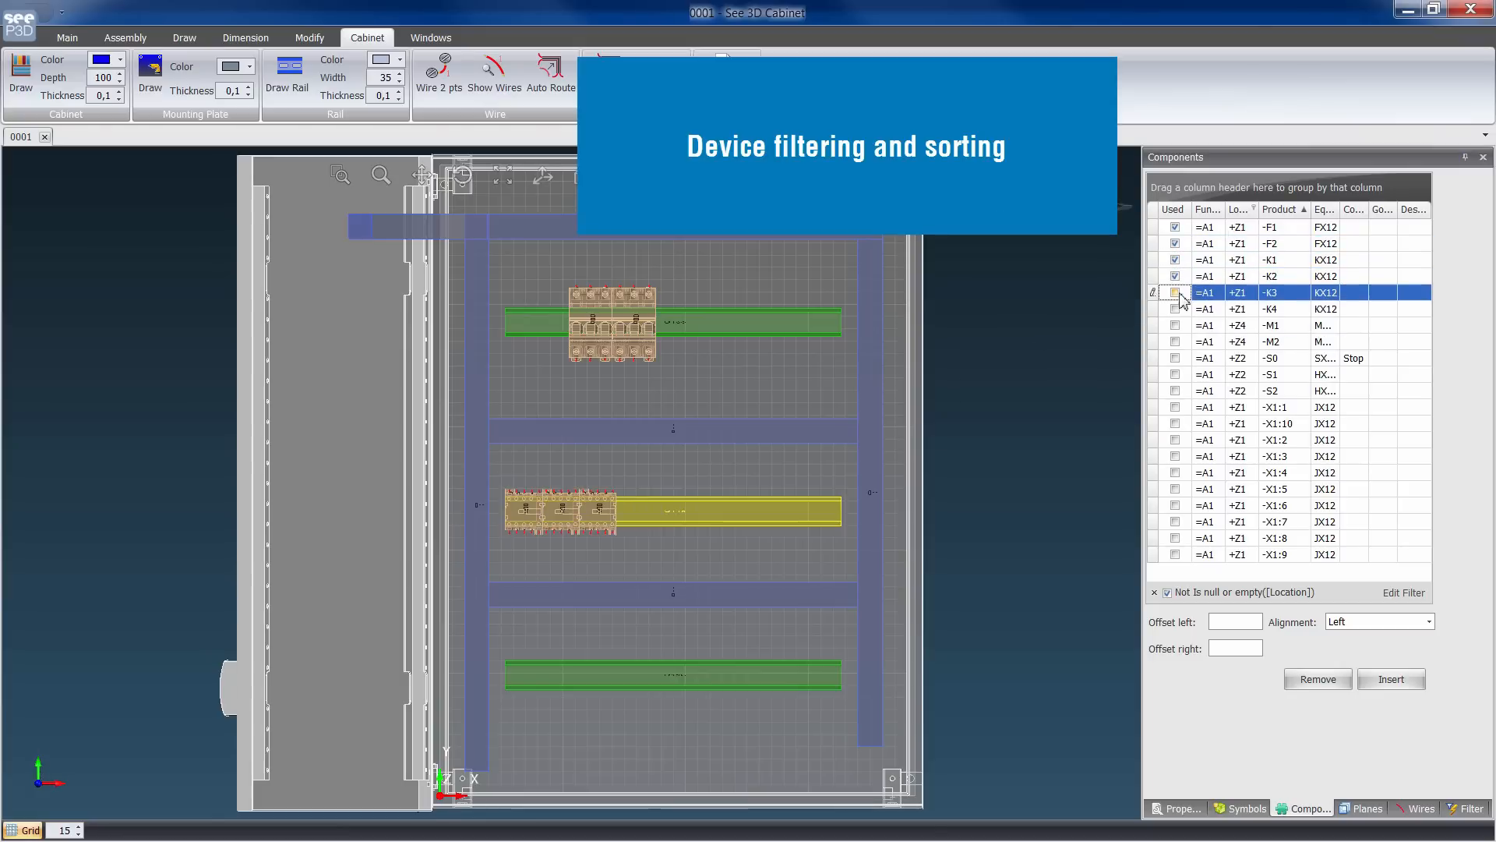
# Place a contactor on the middle rail and insert terminals -X1:1 to -X1:9 onto the bottom rail.
pyautogui.click(1269, 308)
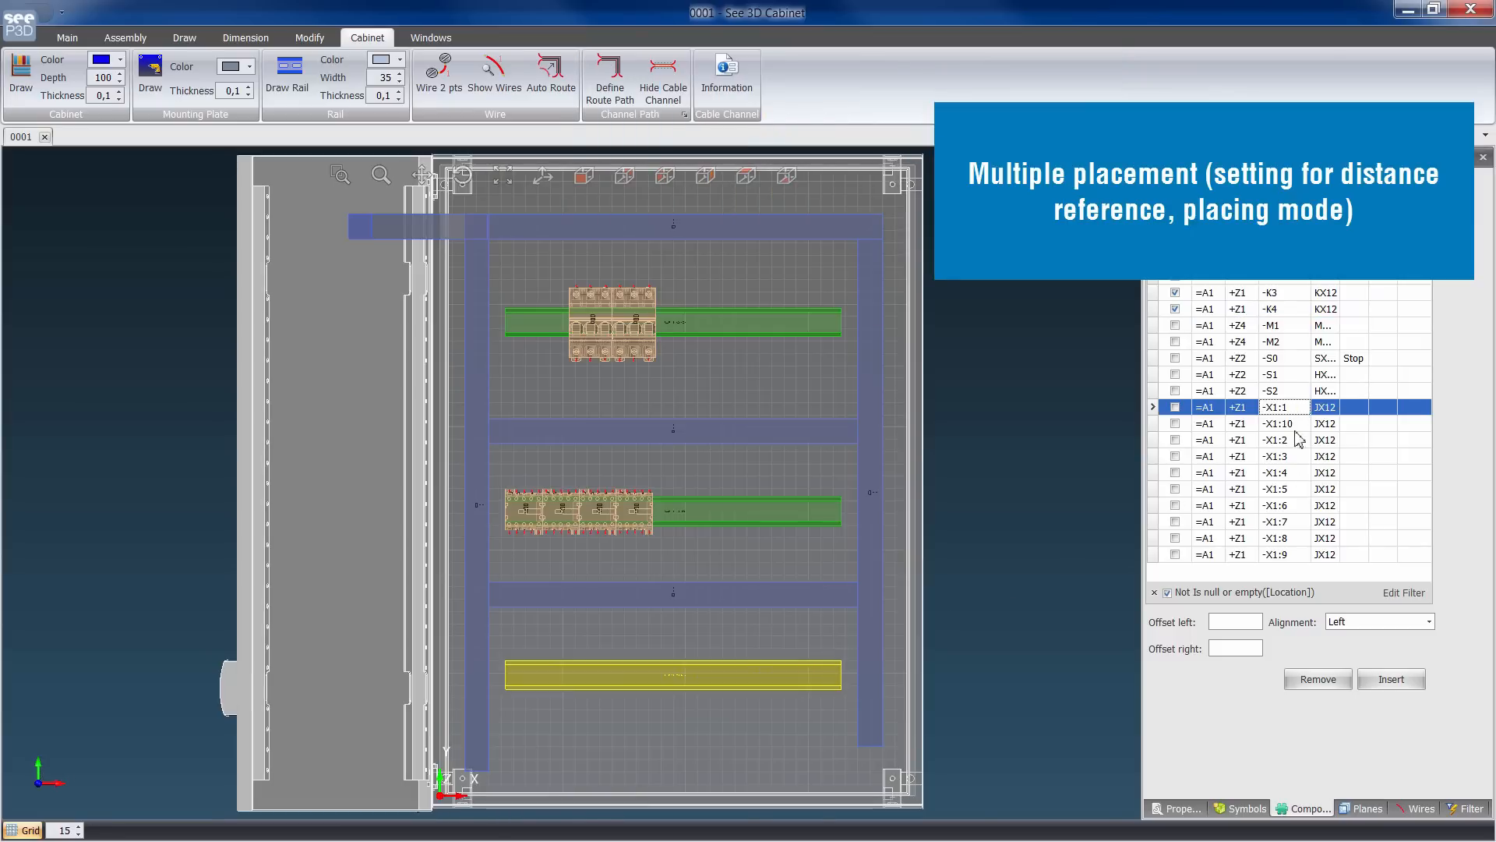
pyautogui.click(1390, 679)
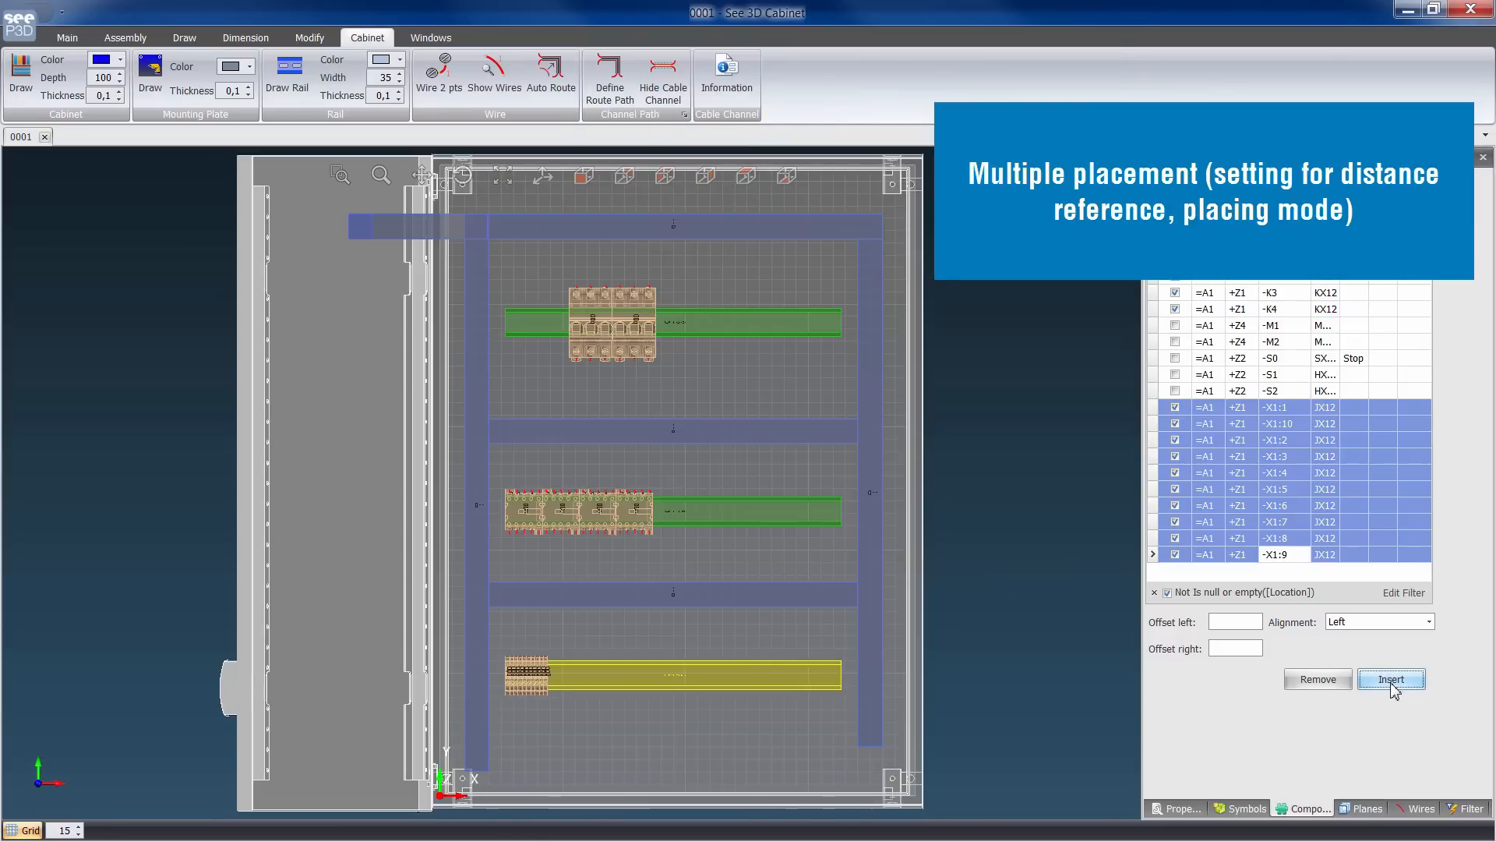
pyautogui.click(1389, 679)
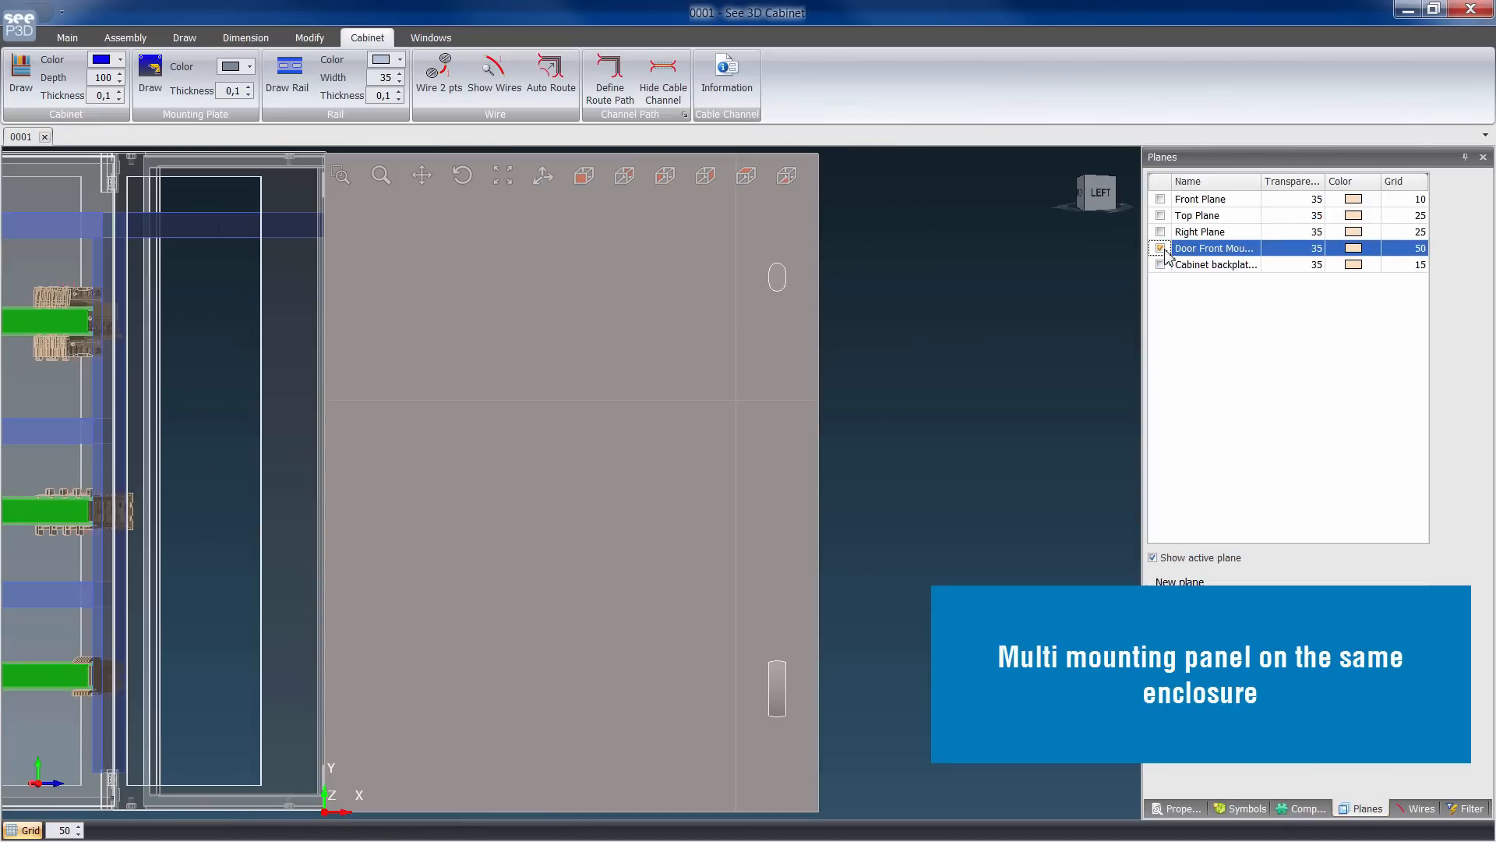
# Mount pushbuttons -S0 (Stop), -S1 and -S2 on the door mounting plane.
pyautogui.click(1308, 809)
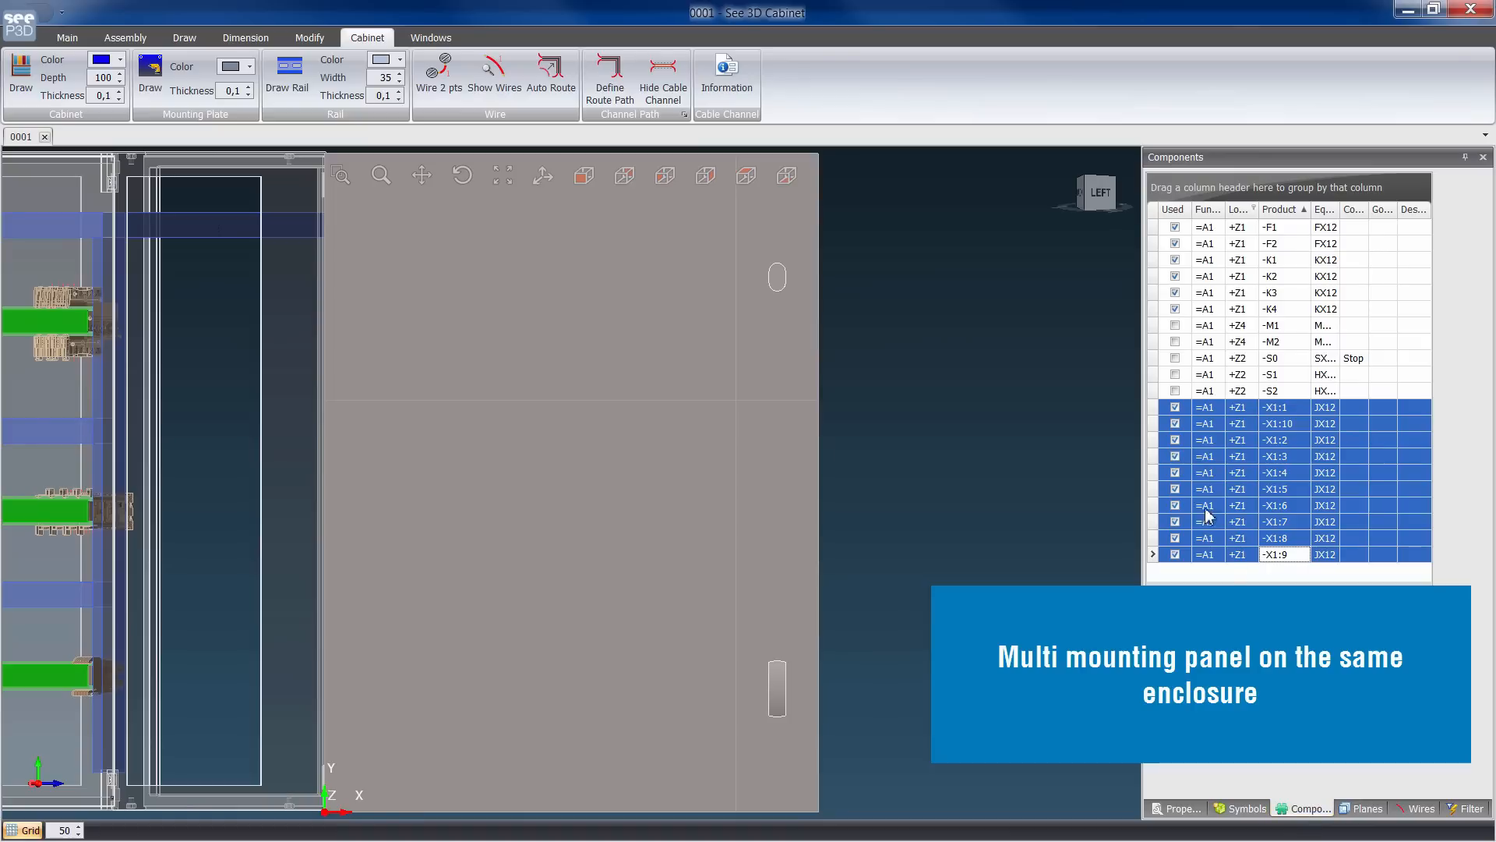
pyautogui.click(1270, 357)
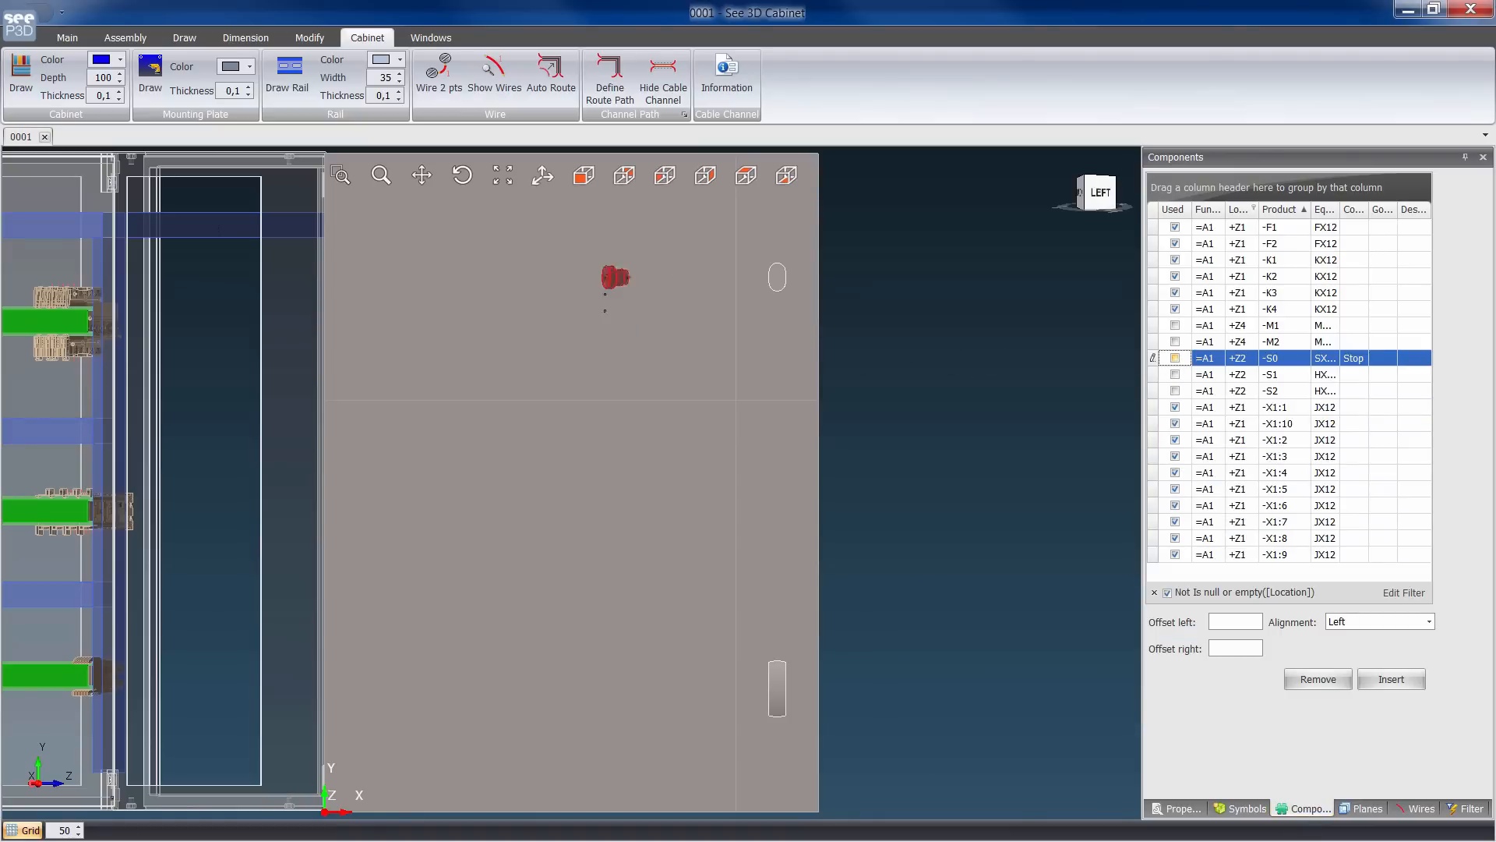
pyautogui.click(1270, 374)
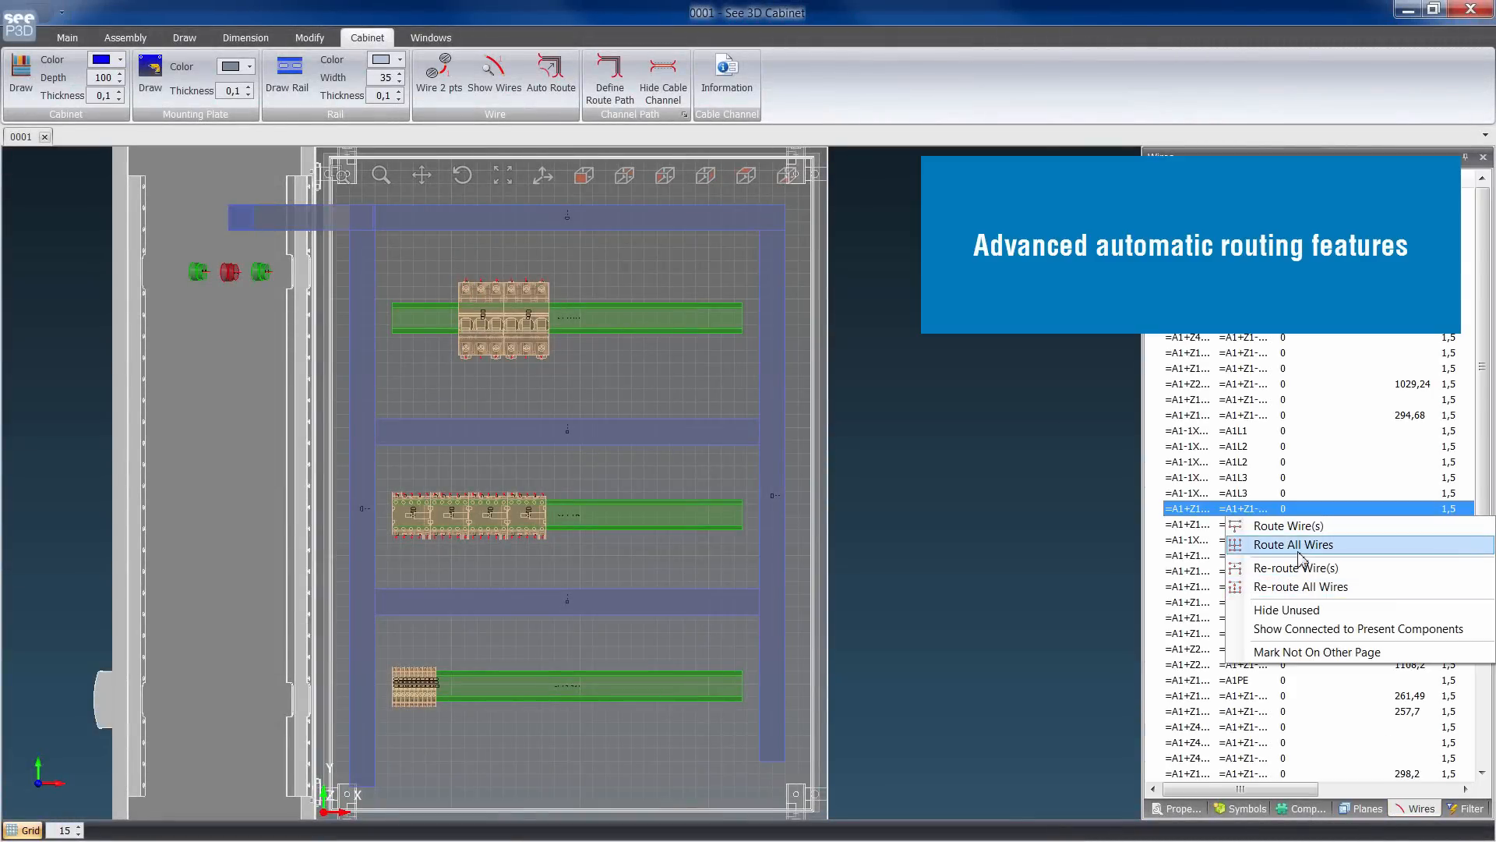
# Auto-route all wires through the ducts and list alternative paths for a selected bundle.
pyautogui.click(1293, 544)
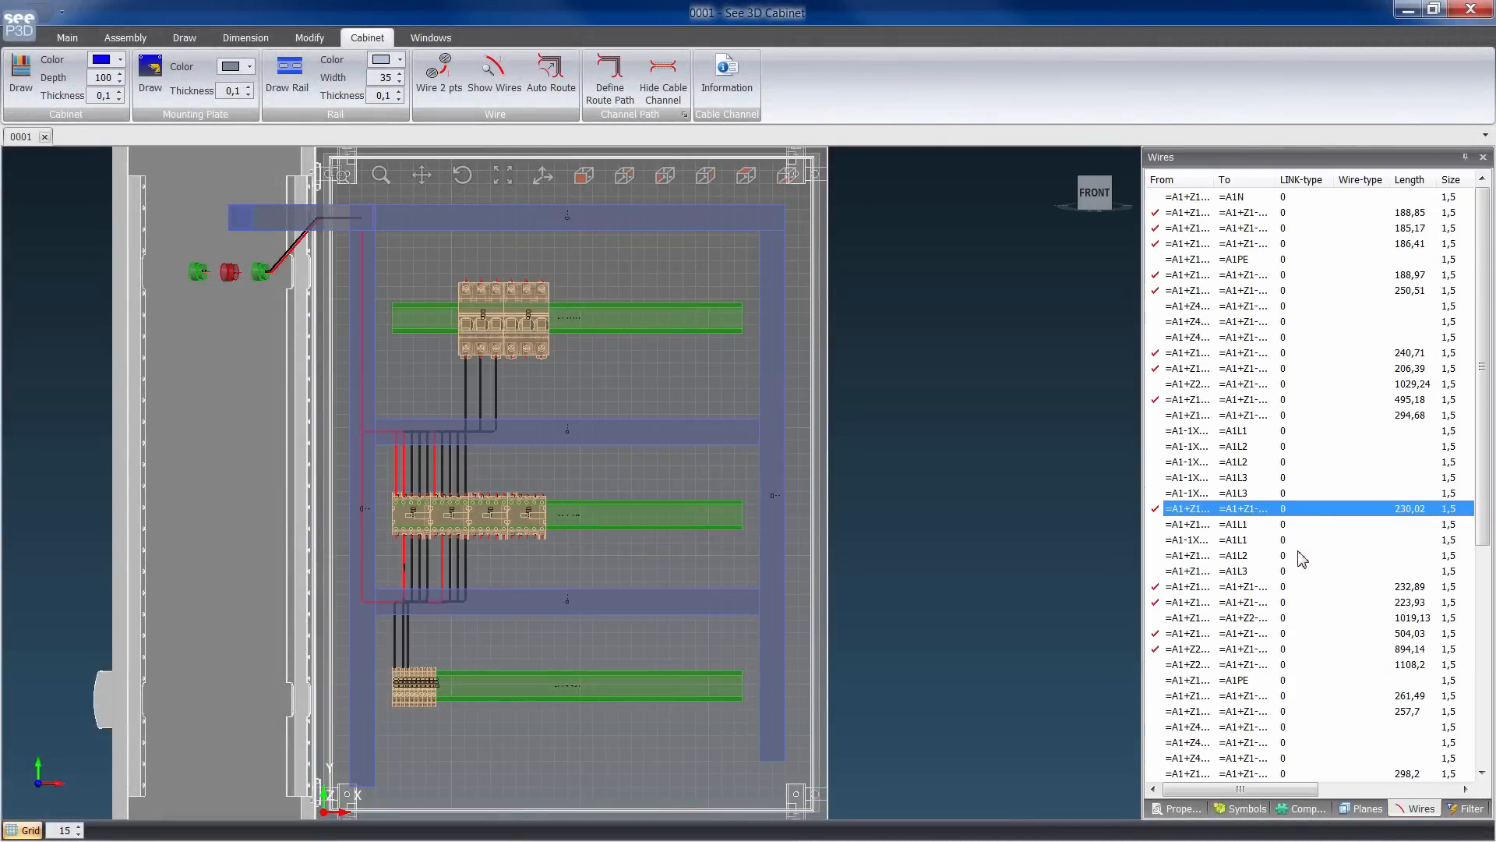
pyautogui.click(726, 72)
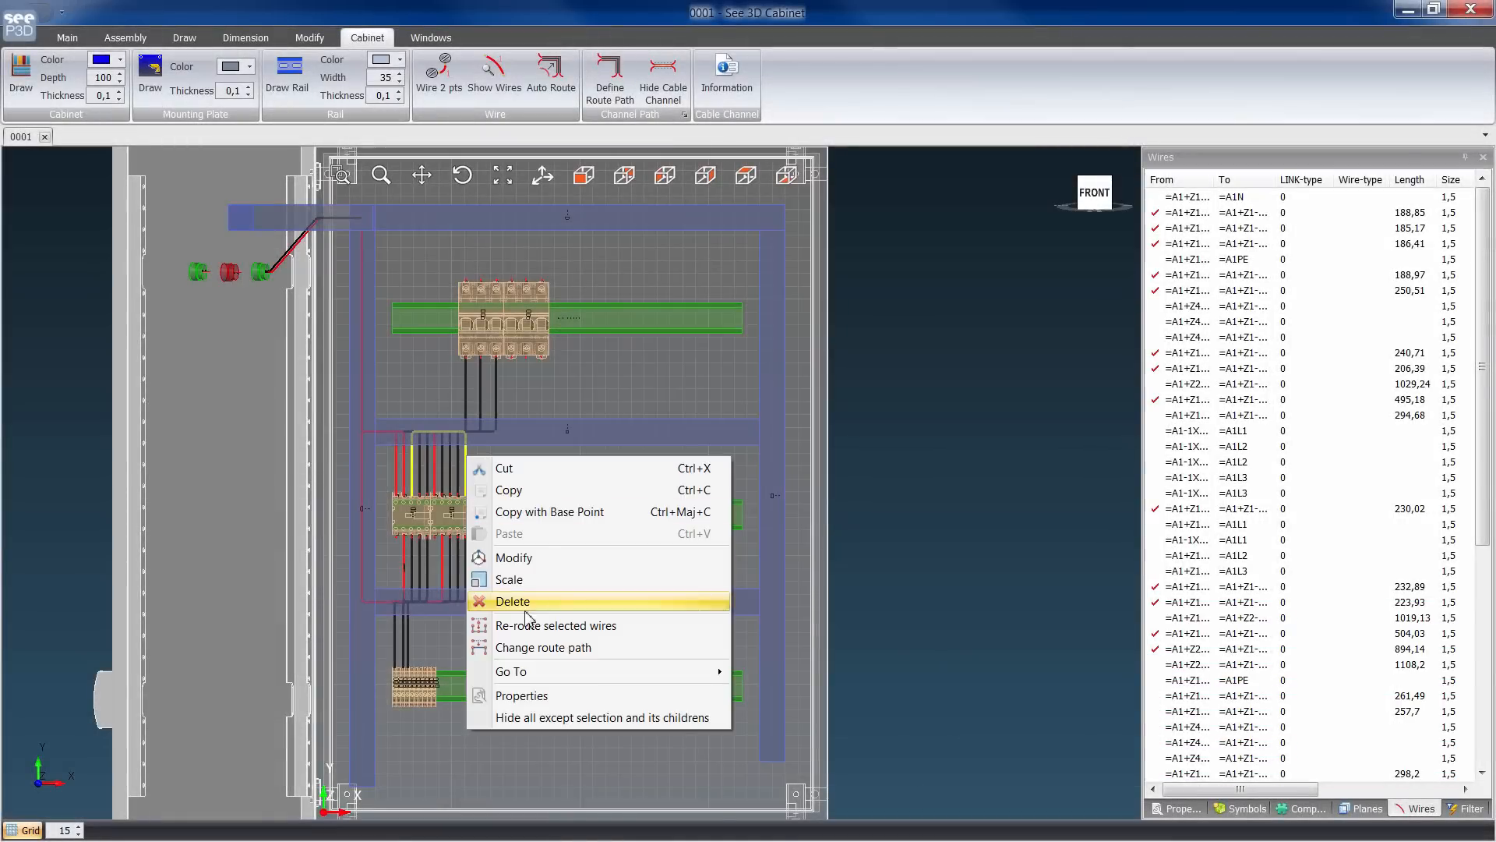
pyautogui.click(543, 647)
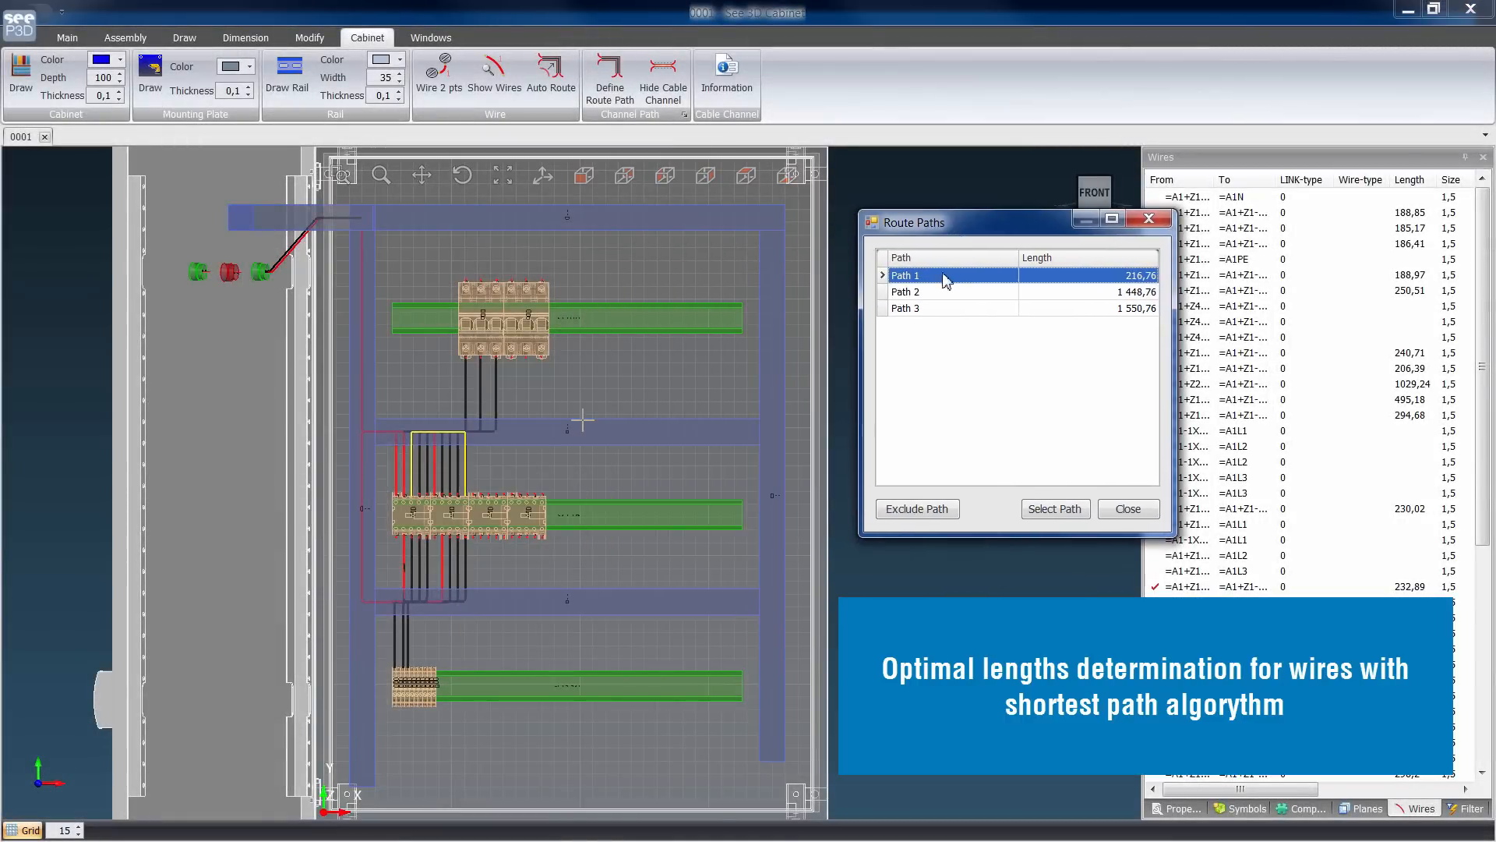
# Keep Path 1, the shortest route at 216,76 length, for the wire bundle.
pyautogui.click(949, 291)
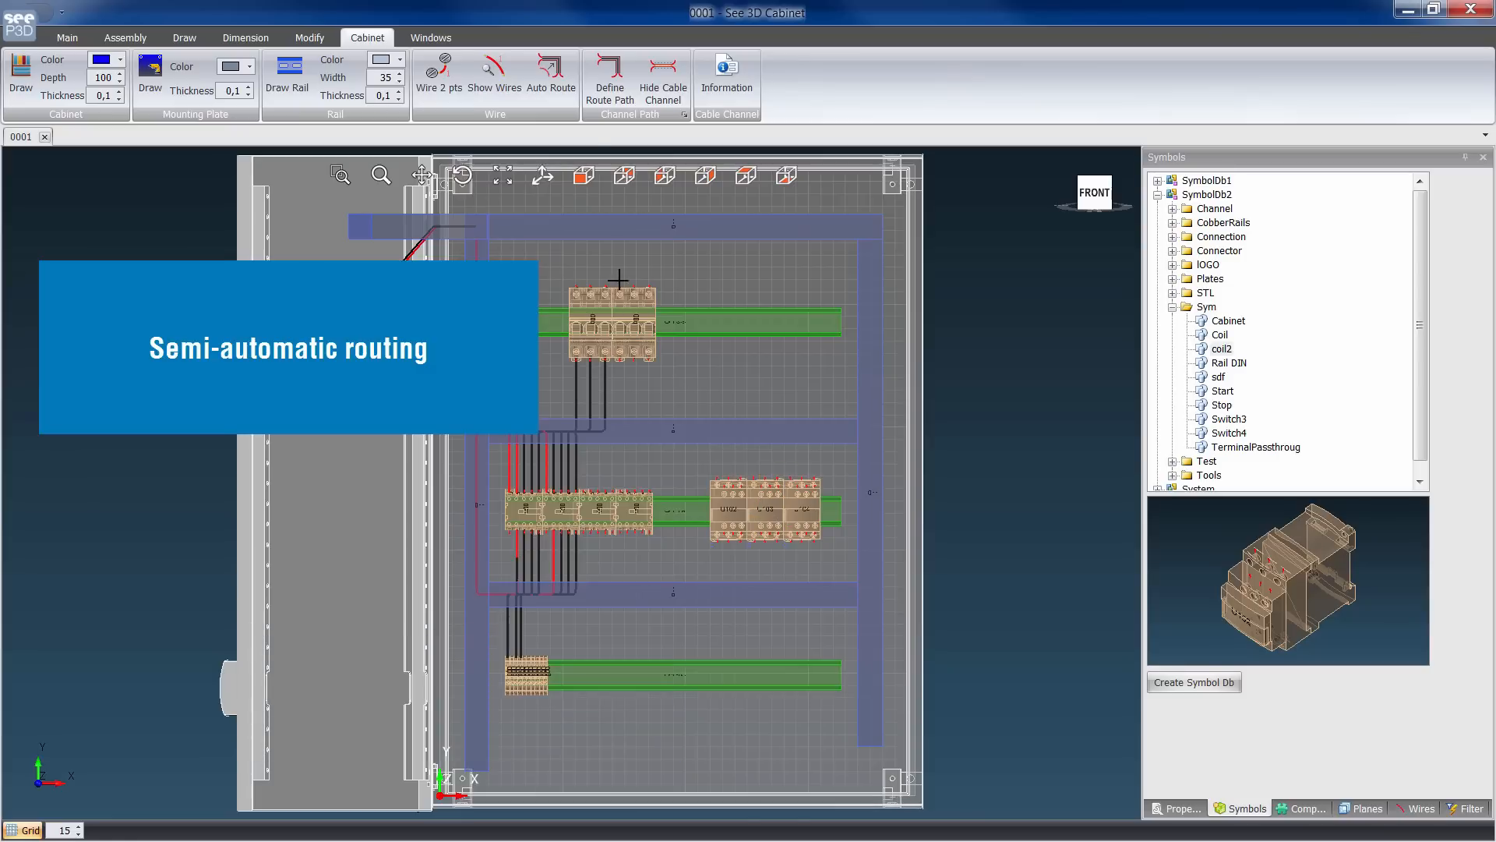
# Load the schematic's Pick List of U100–U119 components into the cabinet layout.
pyautogui.click(244, 37)
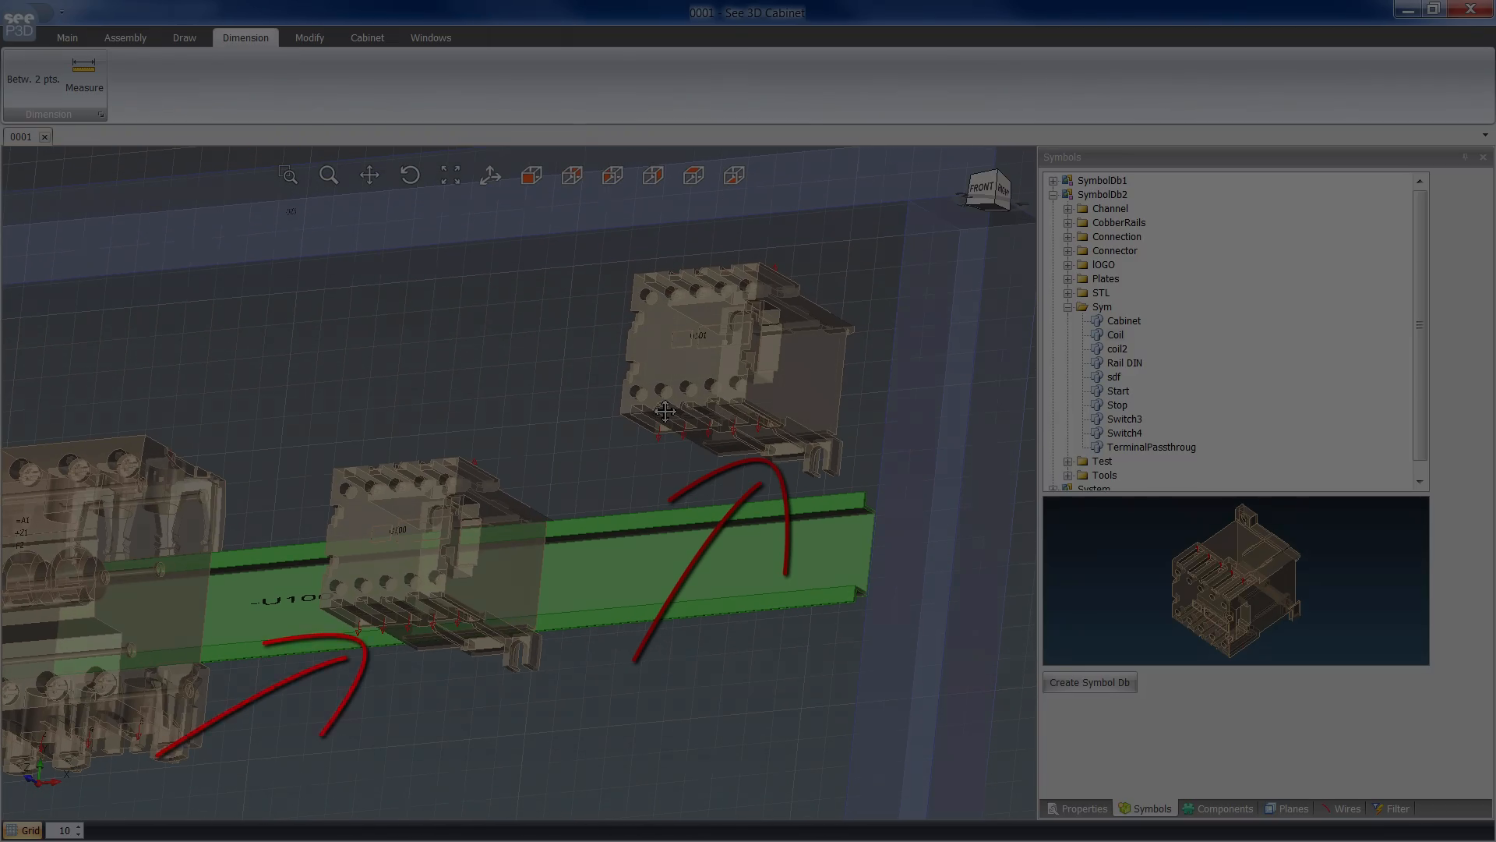
pyautogui.rightClick(543, 501)
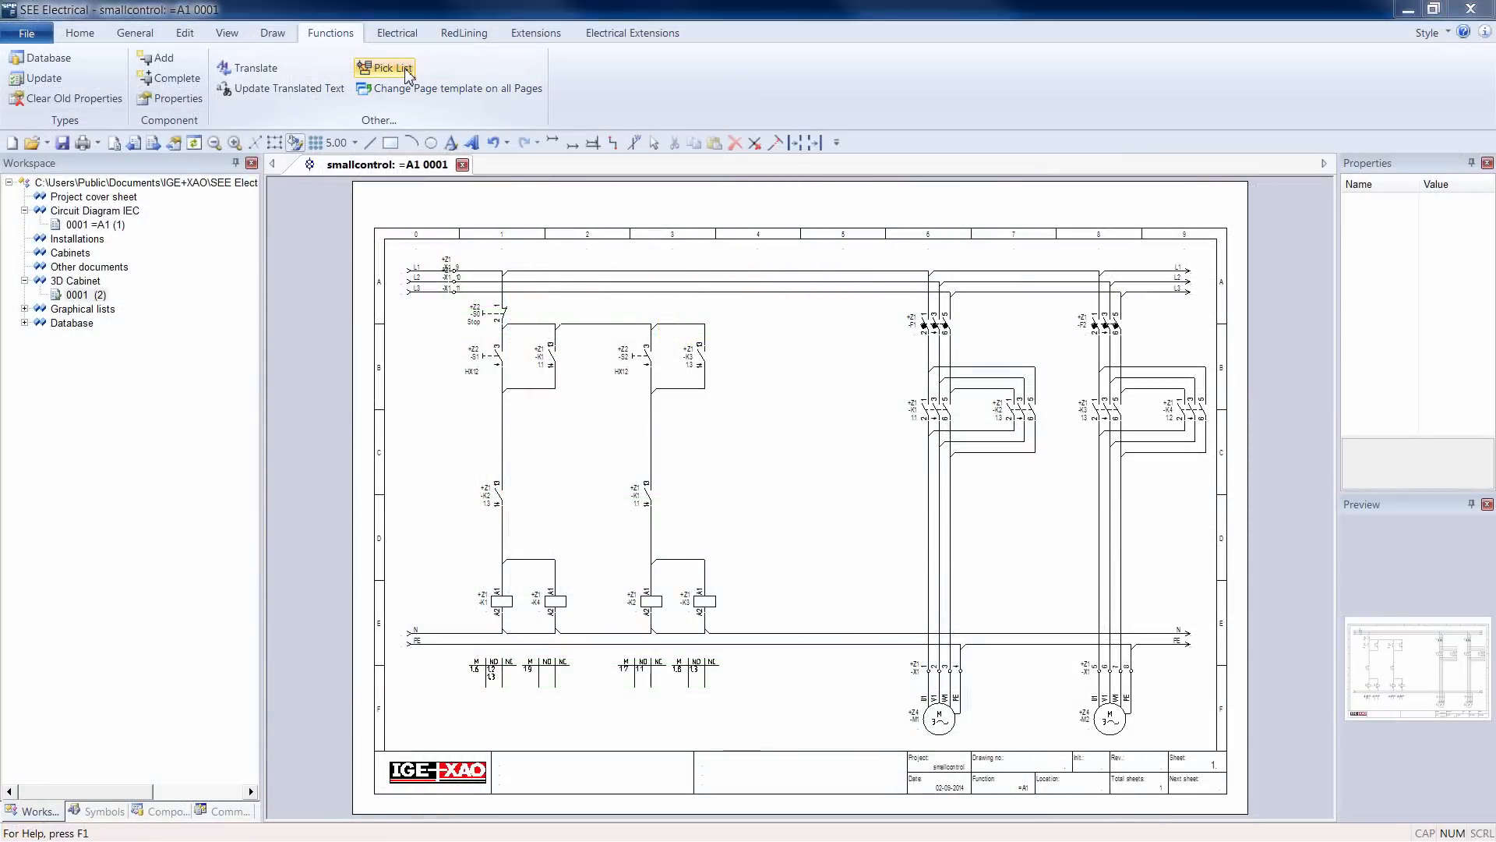
pyautogui.click(384, 68)
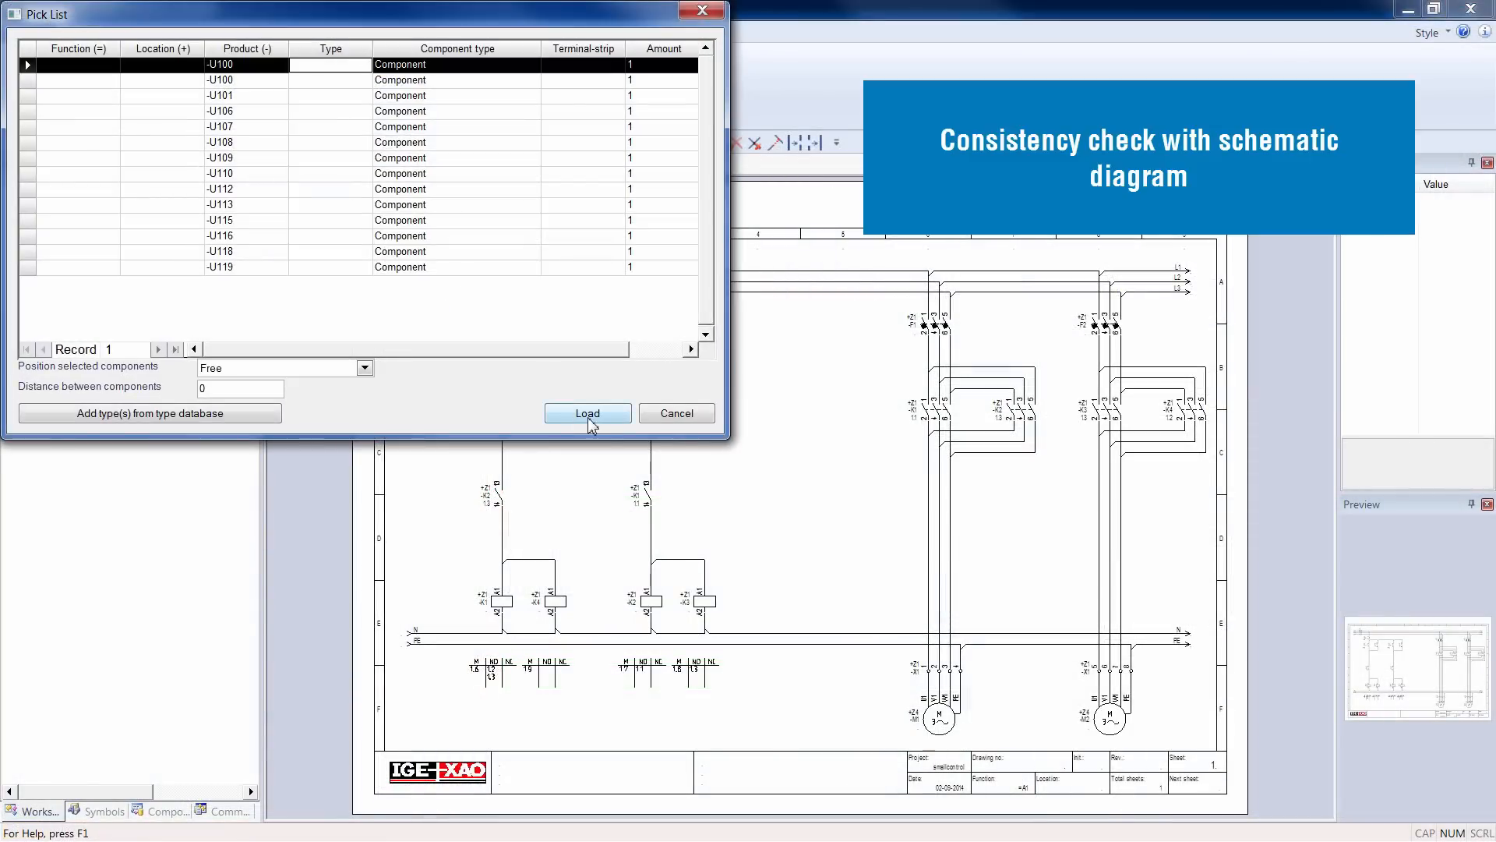
pyautogui.click(587, 413)
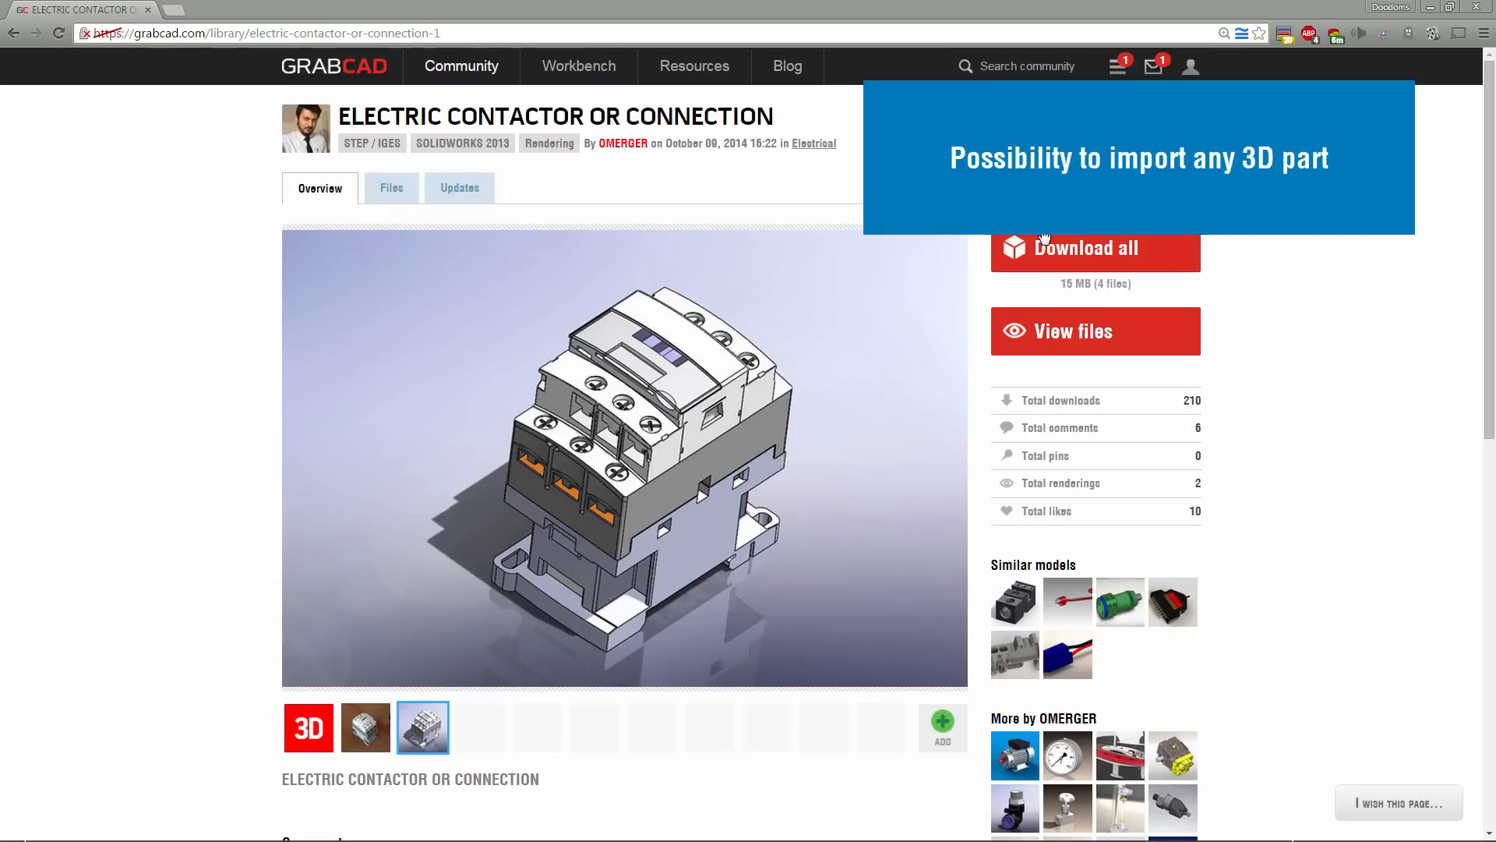
# Download all Electric Contactor model files from GrabCAD as a zip archive.
pyautogui.click(1084, 248)
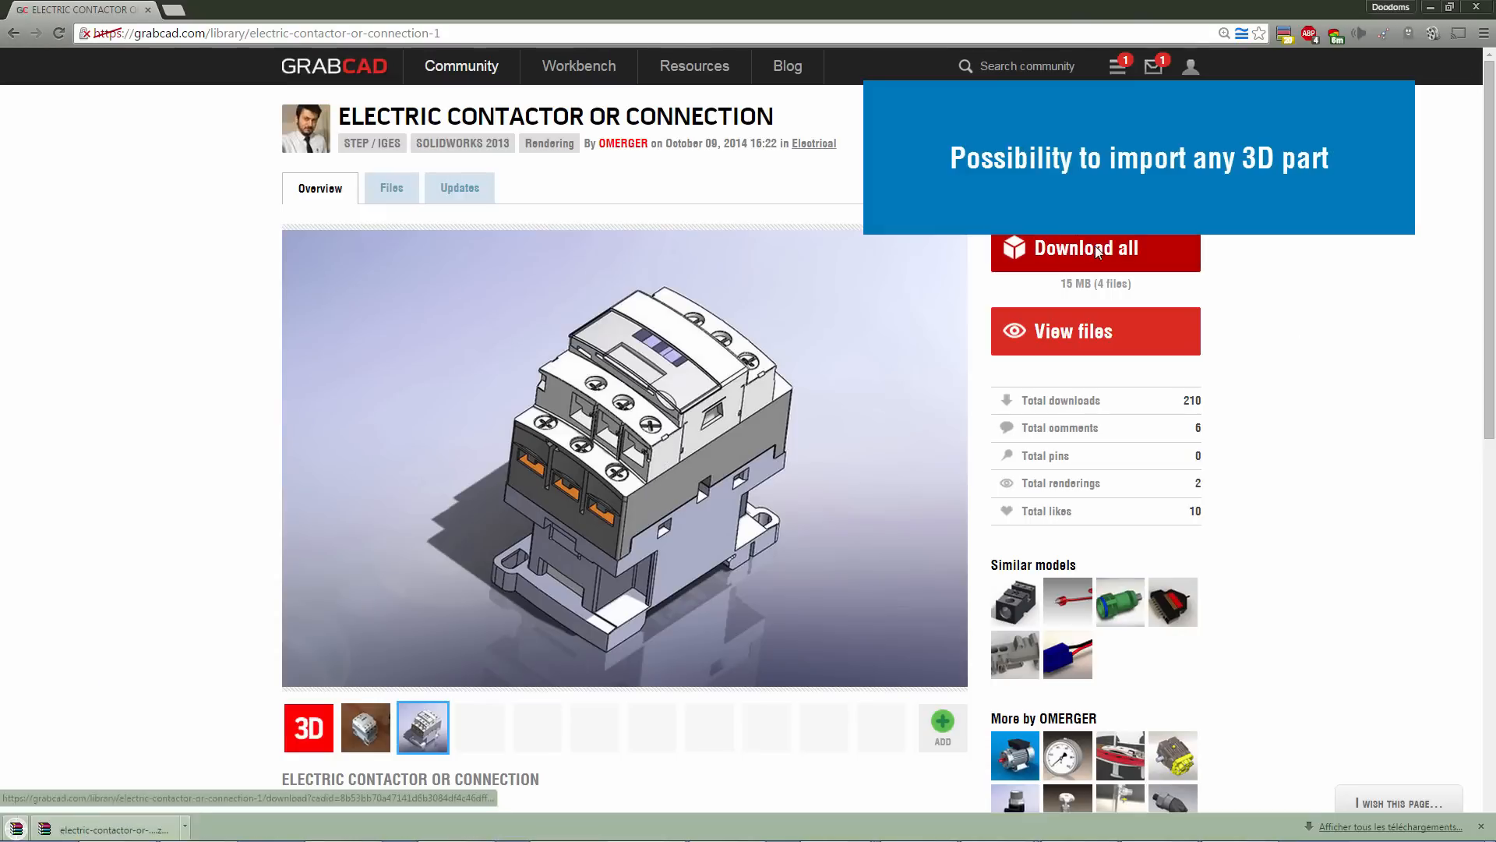
pyautogui.click(1094, 247)
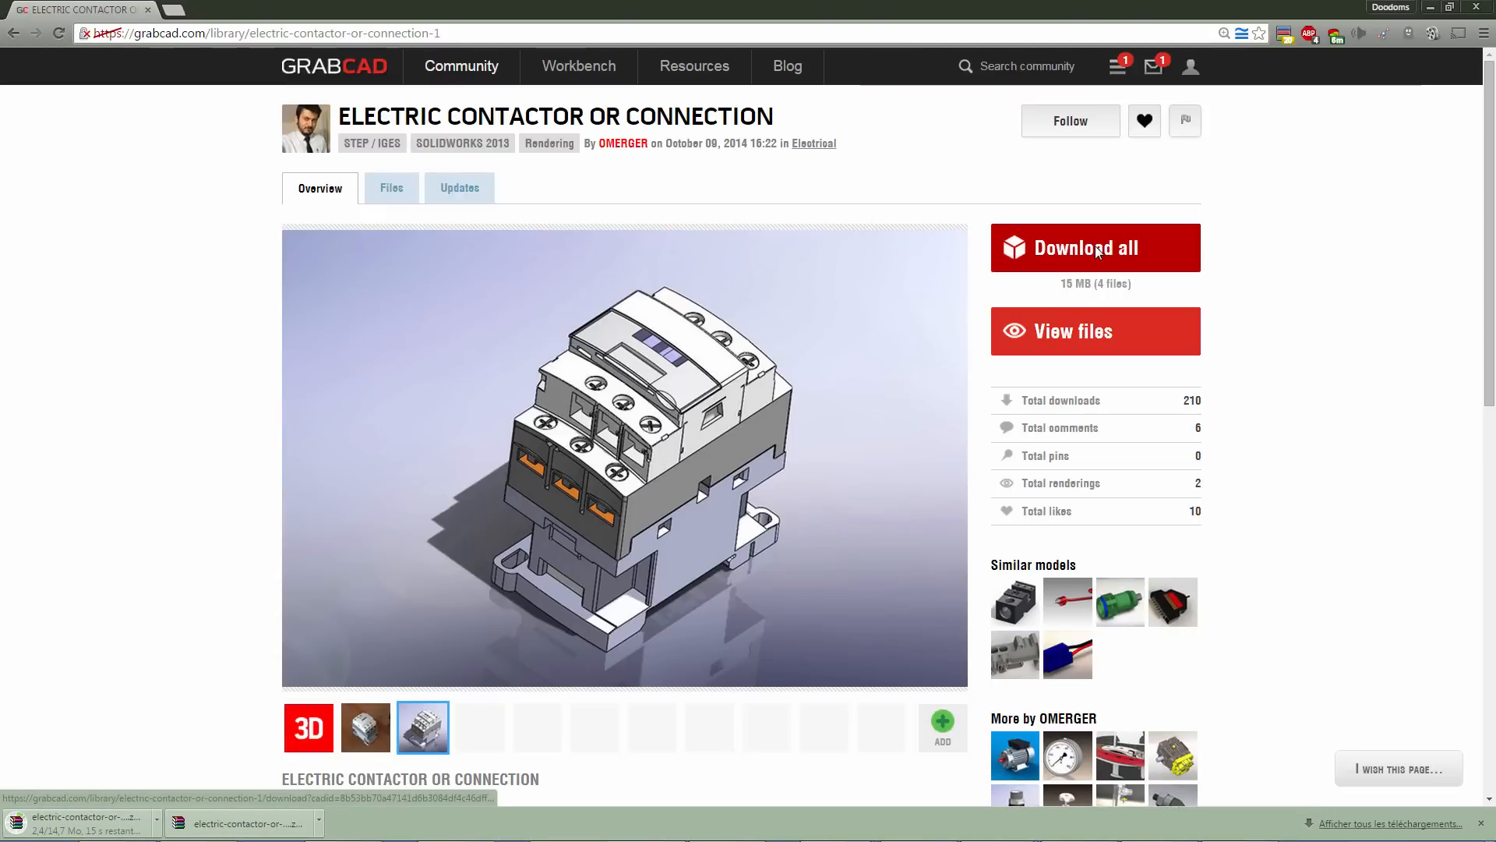